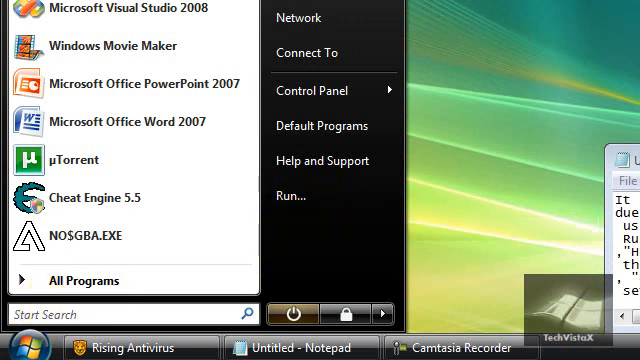
Launch regedit from the Start menu's Run command
text(regedit)
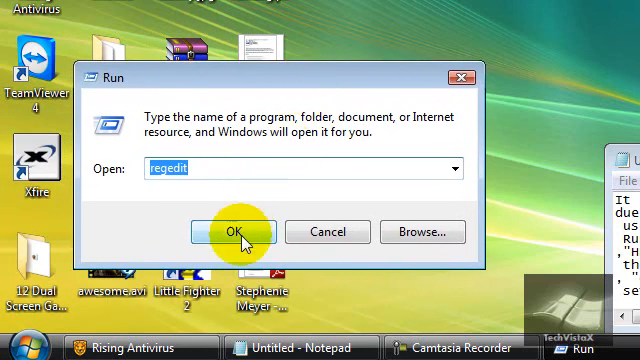
click(228, 232)
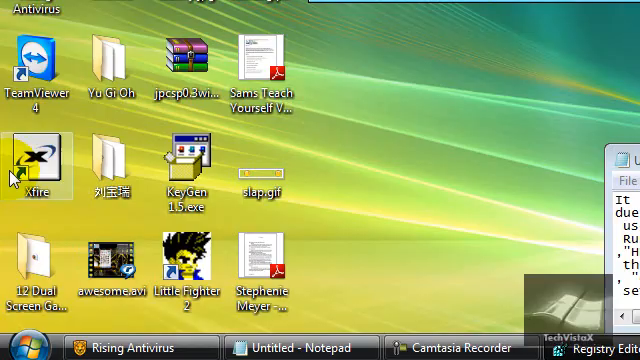
Browse into HKEY_LOCAL_MACHINE\SOFTWARE so the Microsoft subkeys are listed
click(600, 348)
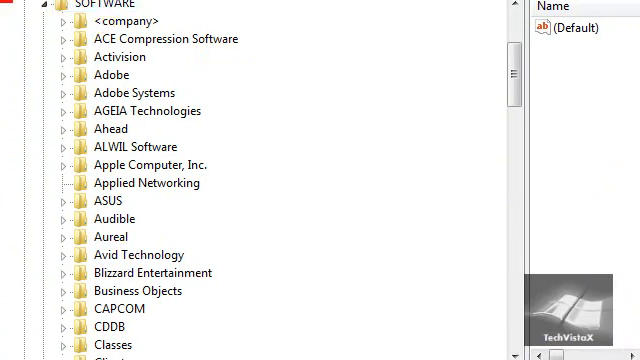
click(116, 164)
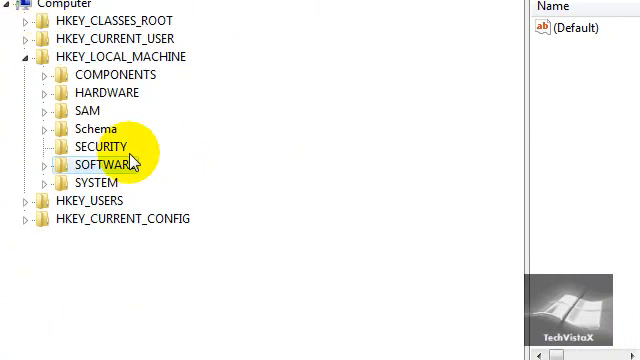
click(36, 56)
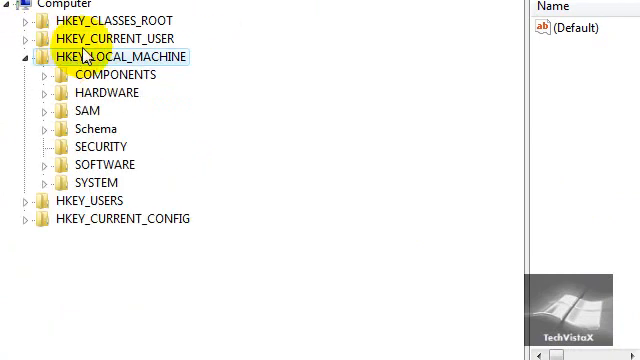
mouse_move(192, 110)
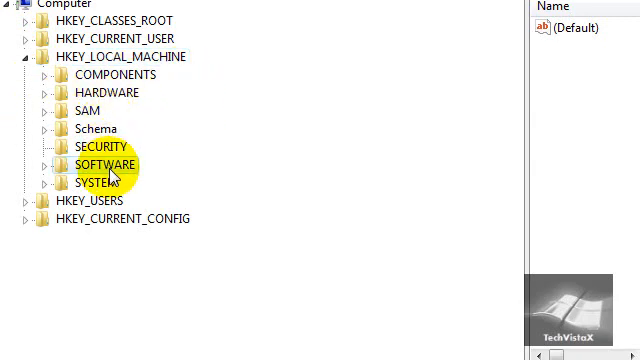
double_click(104, 164)
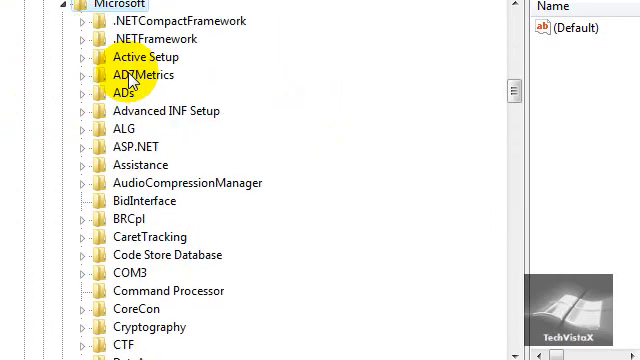
Scroll the tree down through Microsoft\Windows\CurrentVersion to the Policies key
scroll(down, 3)
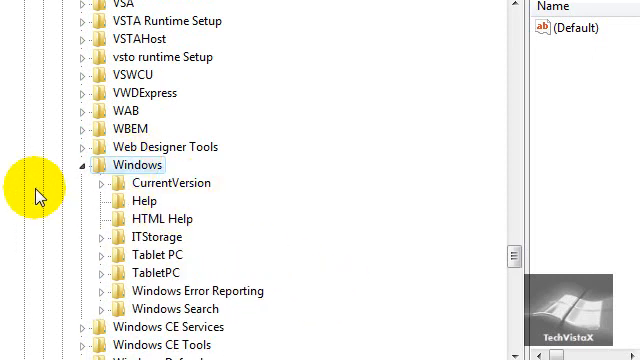
mouse_move(184, 188)
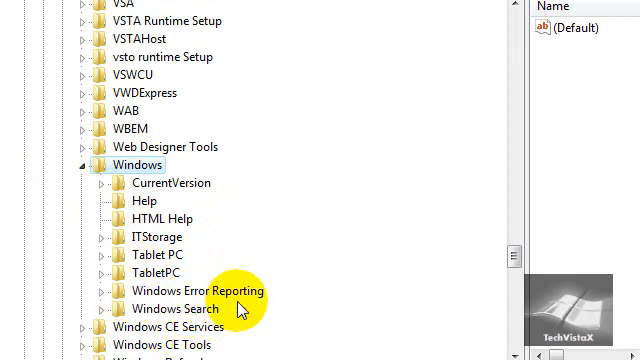
mouse_move(428, 132)
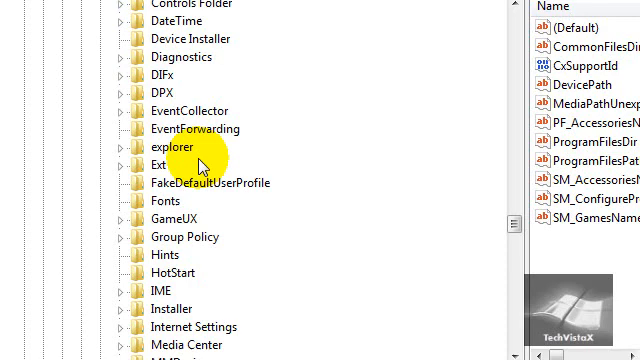
scroll(down, 3)
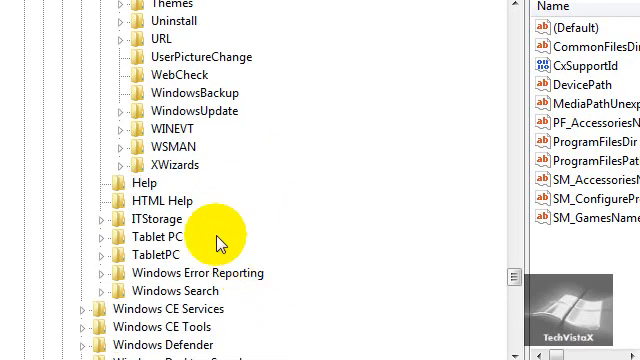
scroll(down, 3)
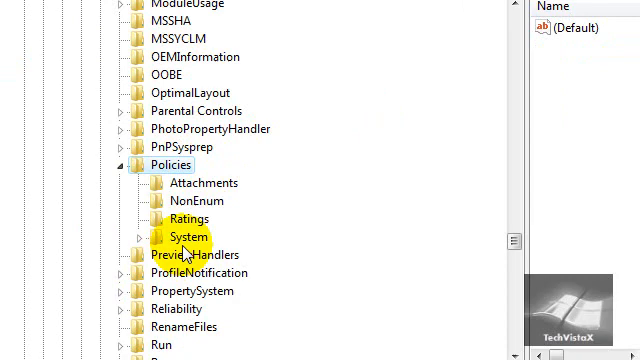
Show the System key's values, including dontdisplaylastusername
click(184, 236)
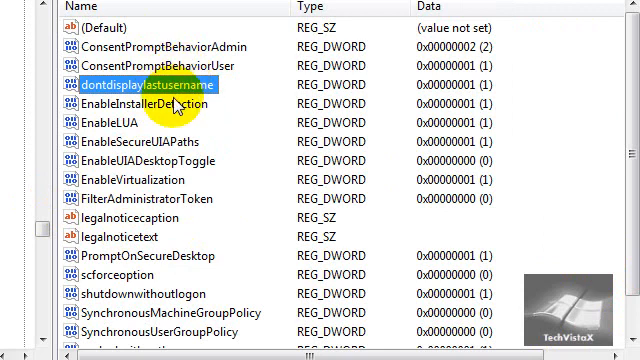
mouse_move(148, 210)
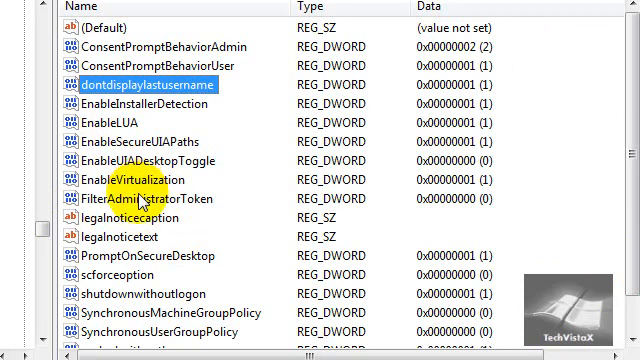
mouse_move(284, 152)
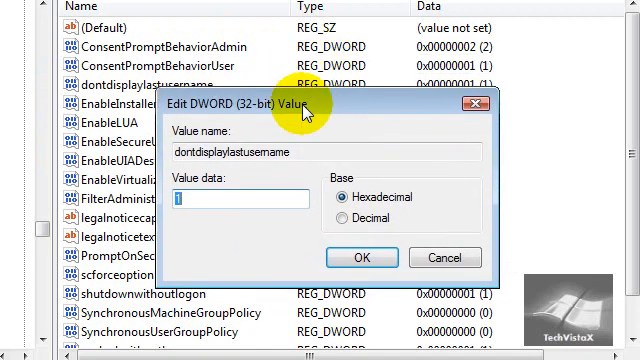
Confirm value data 1 for dontdisplaylastusername in the Edit DWORD dialog
text(0)
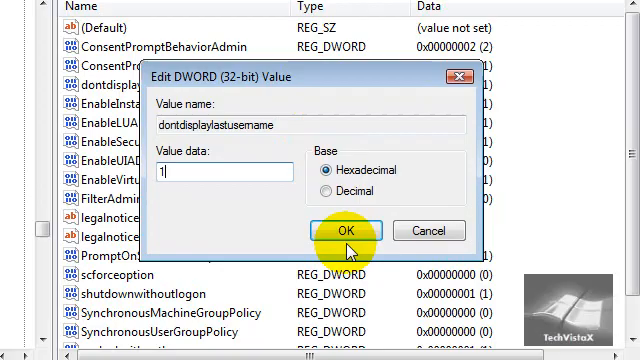
click(348, 232)
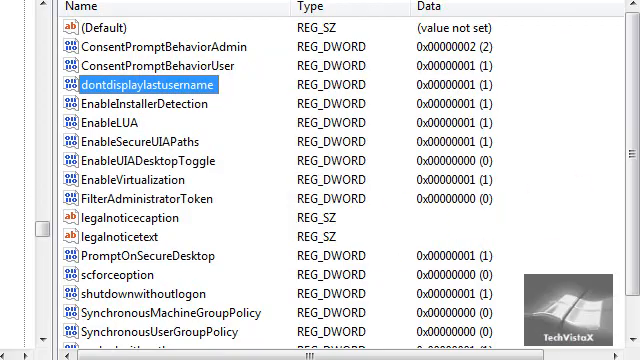